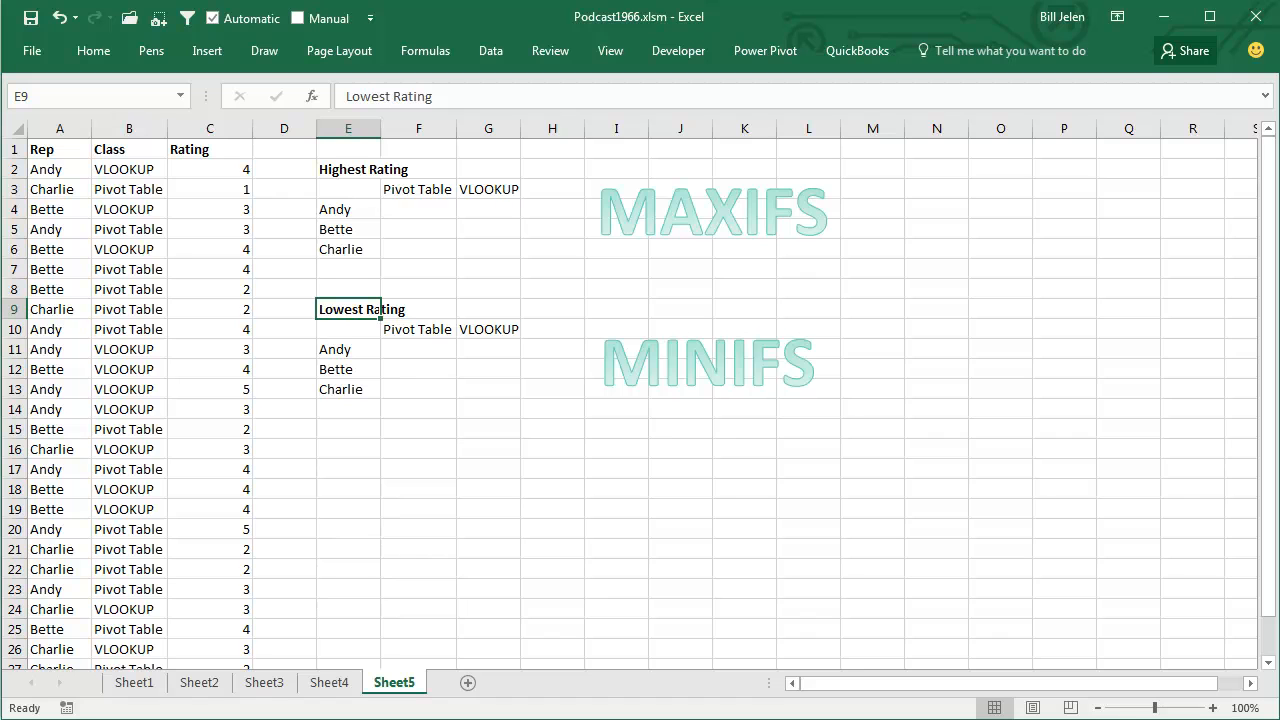
mouse_move(1238, 618)
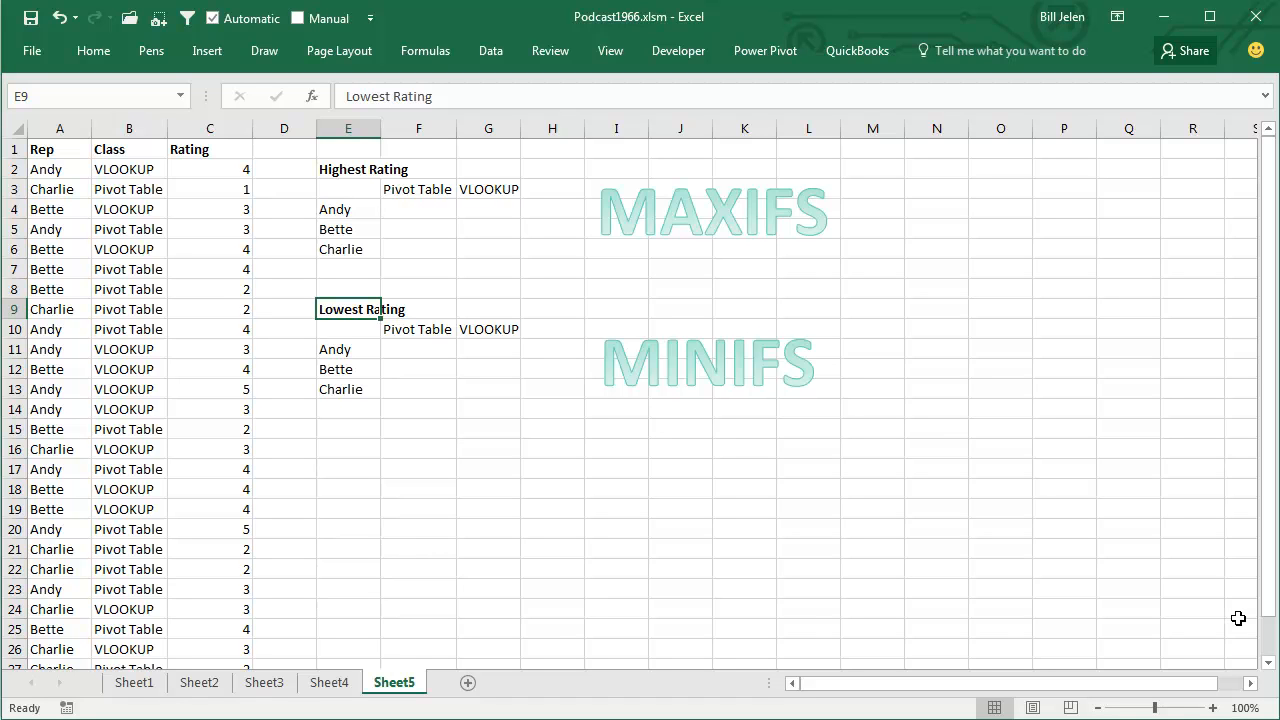
mouse_move(1141, 621)
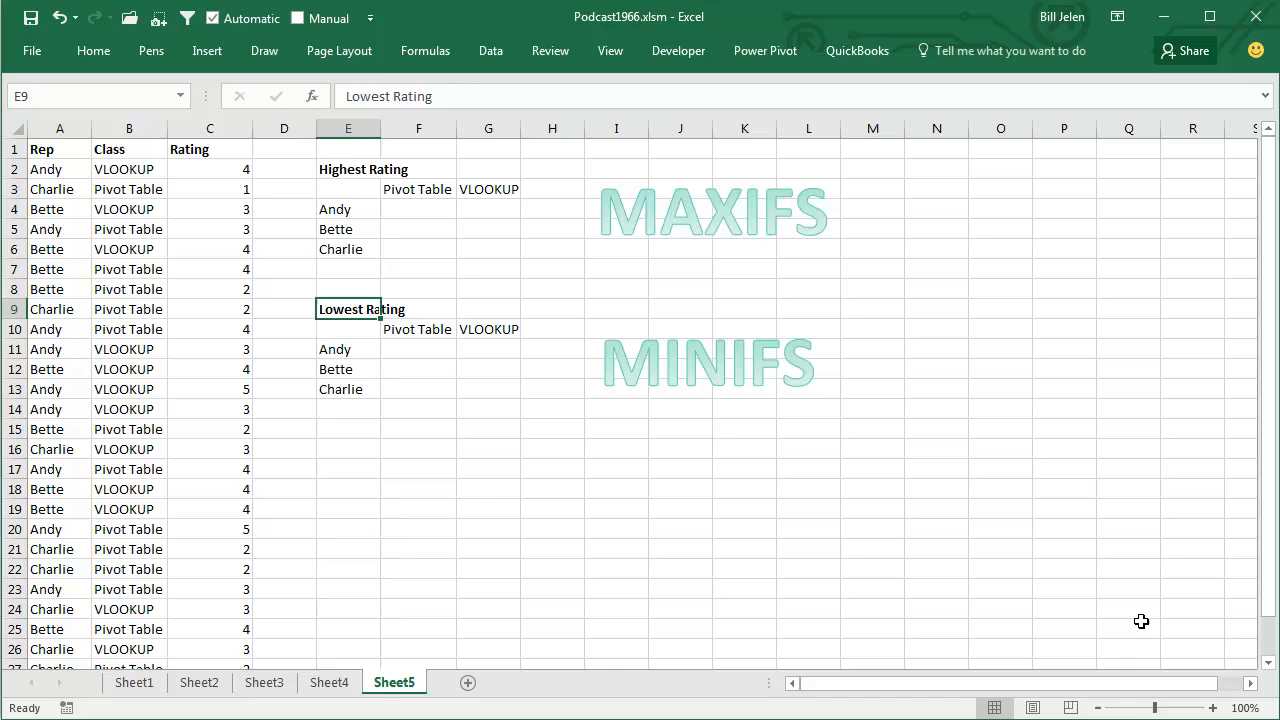
mouse_move(453, 273)
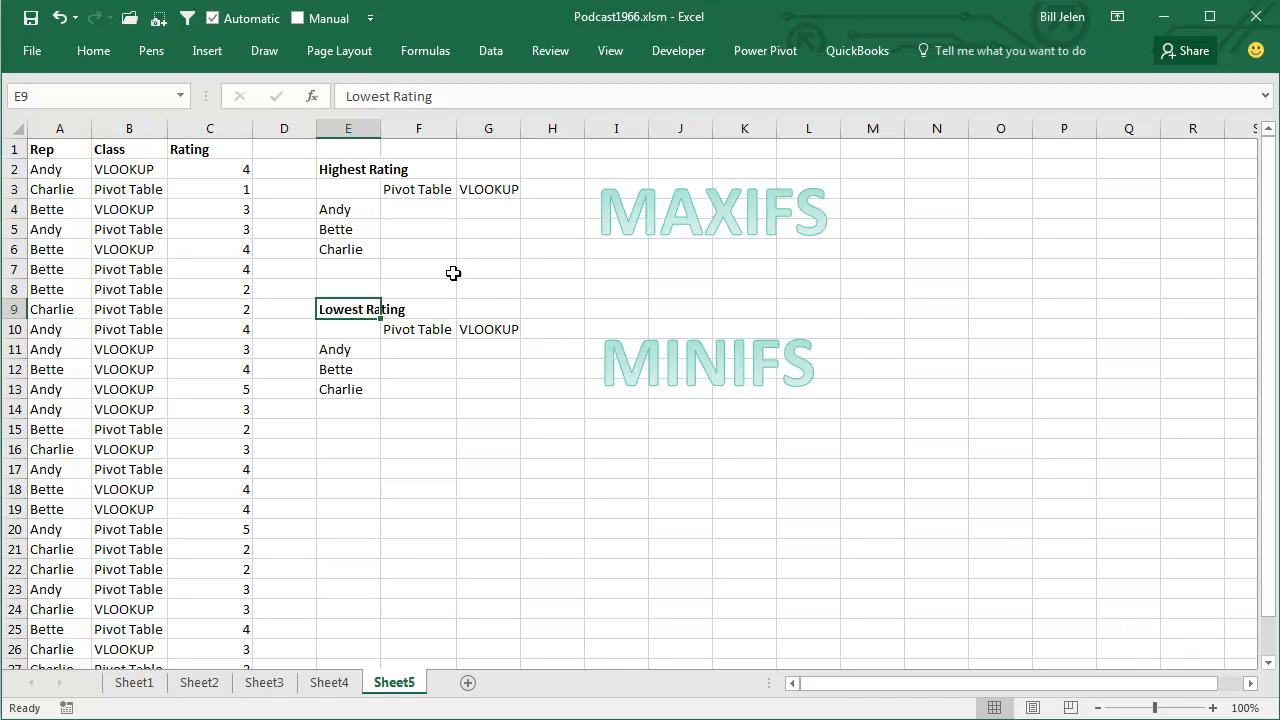
Enter =MAXIFS($C$2:$C$28,$A$2:$A$28,$E4,$B$2:$B$28,F$3) in F4, returning Andy's Pivot Table maximum of 5.
click(418, 209)
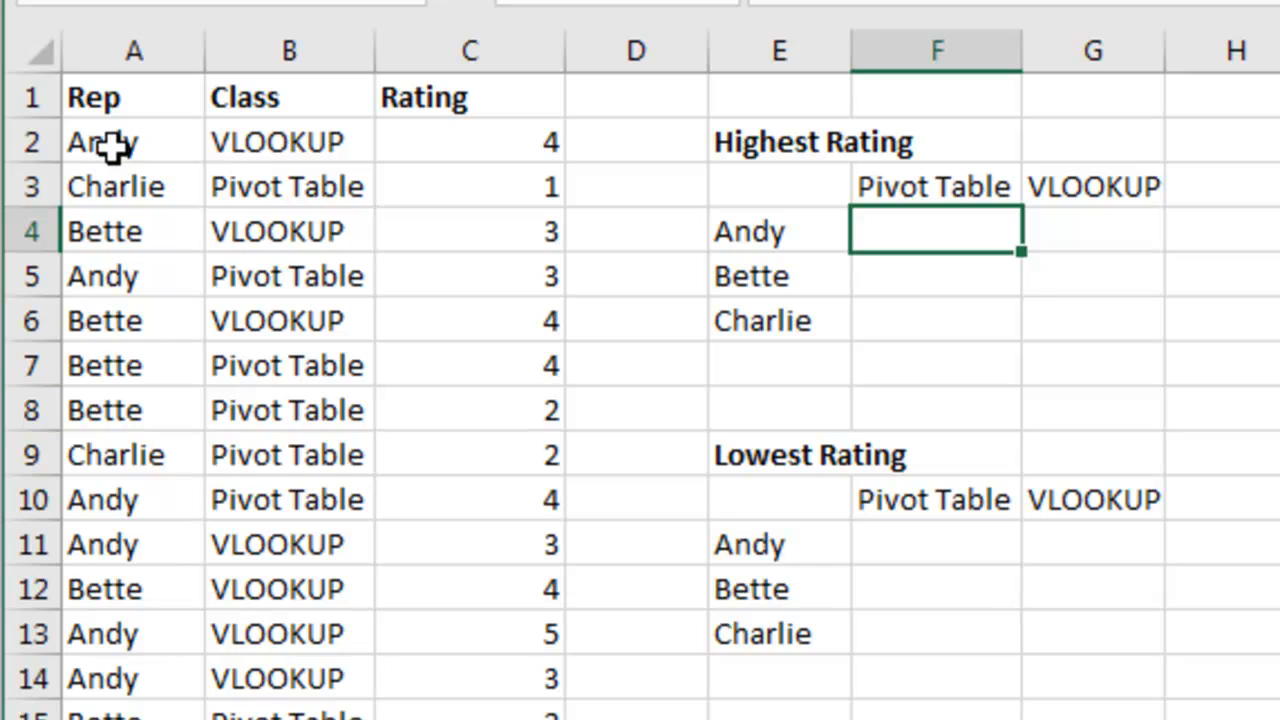
mouse_move(487, 298)
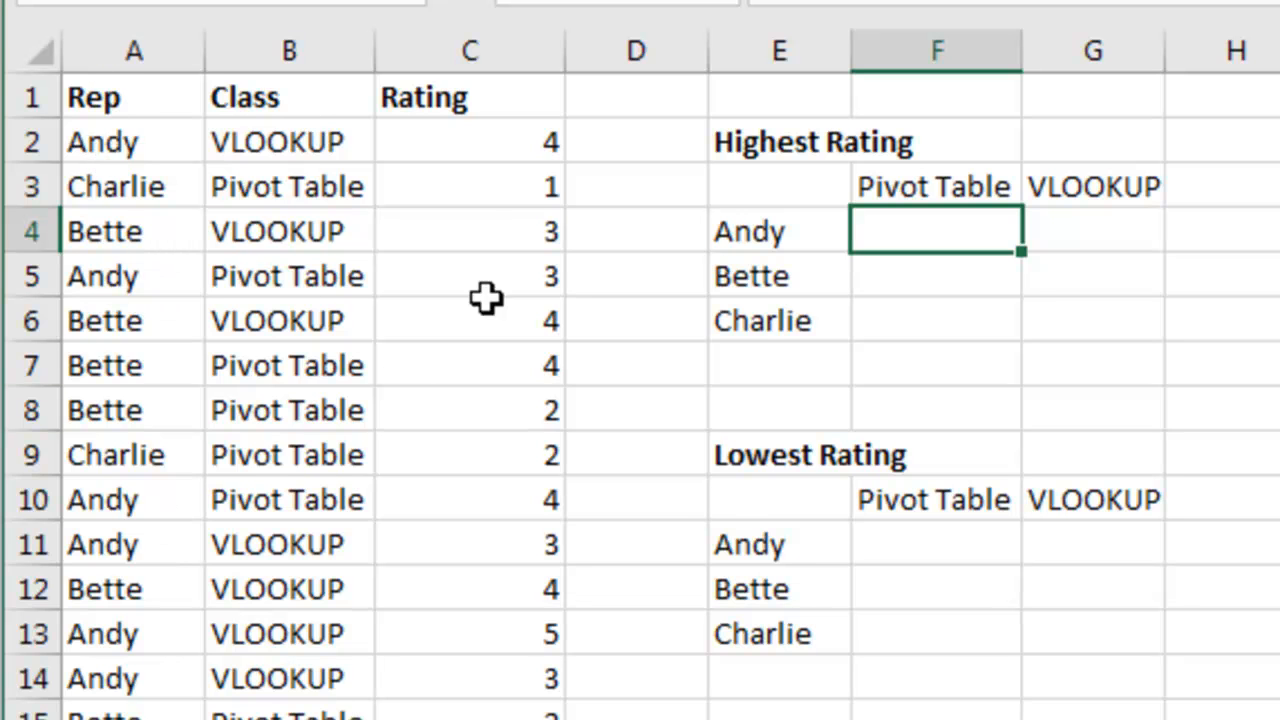
mouse_move(490, 197)
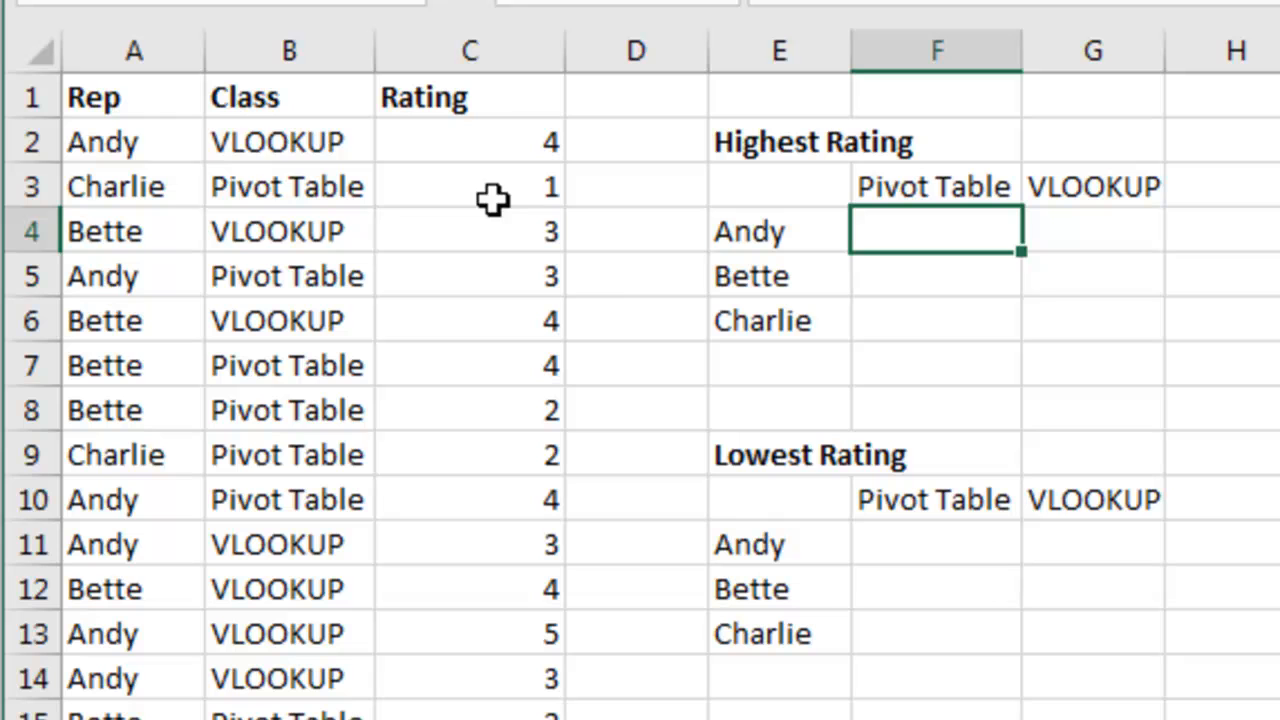
mouse_move(788, 233)
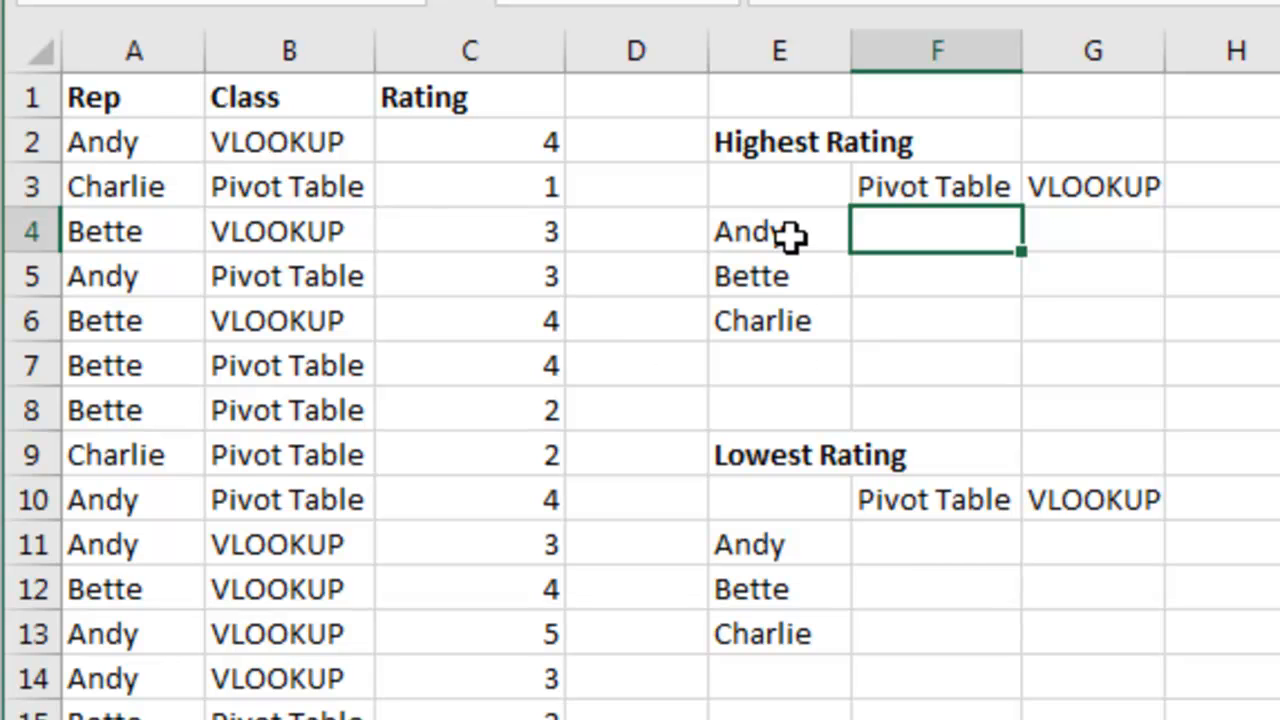
mouse_move(789, 238)
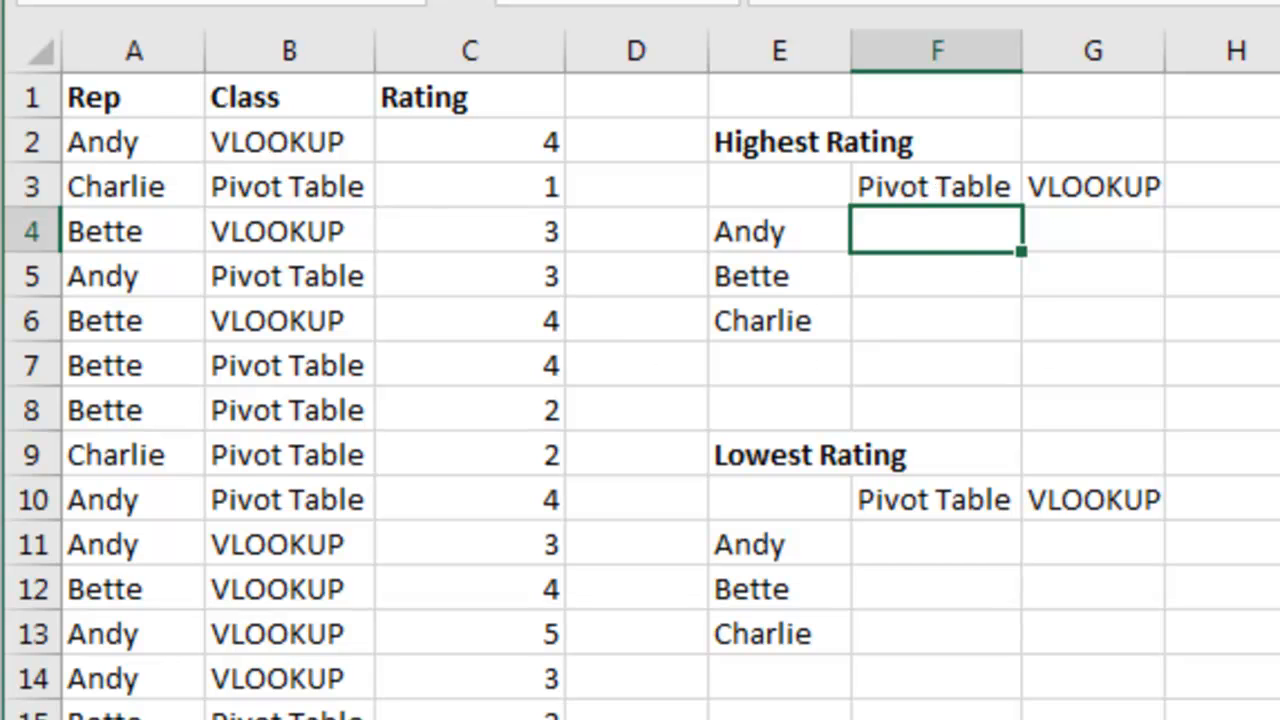
text(=MAXIFS)
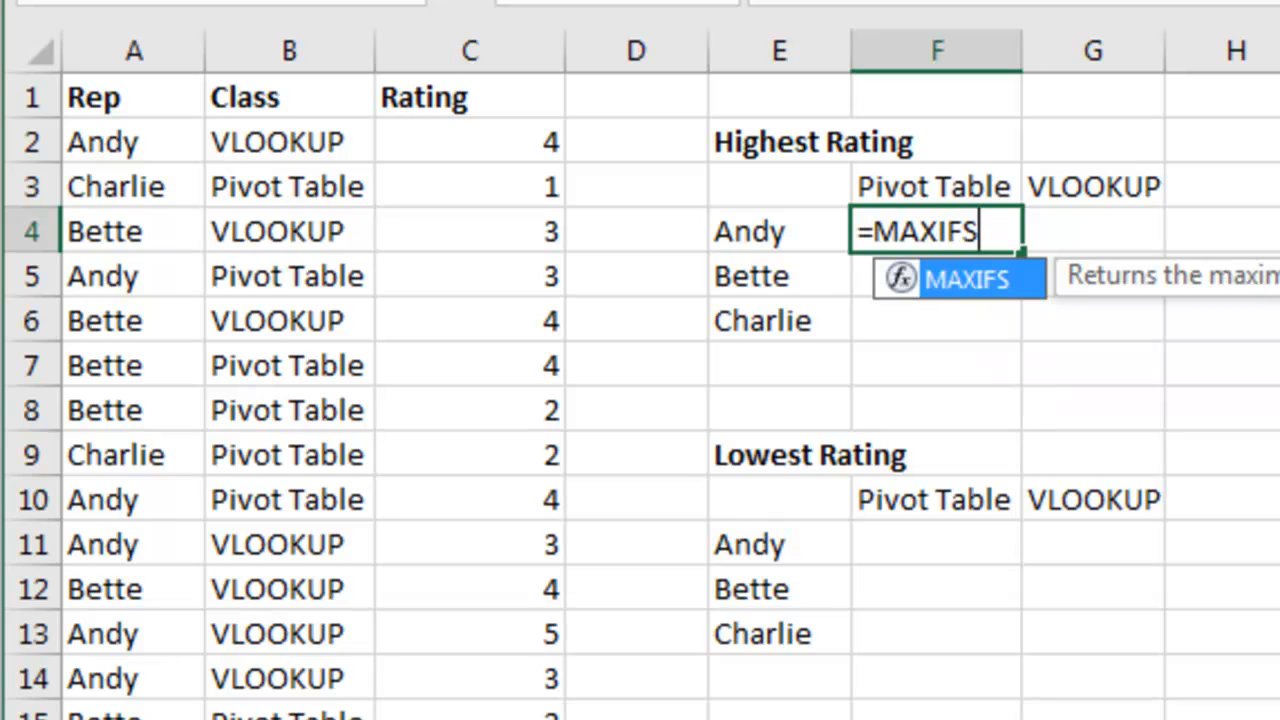
text(()
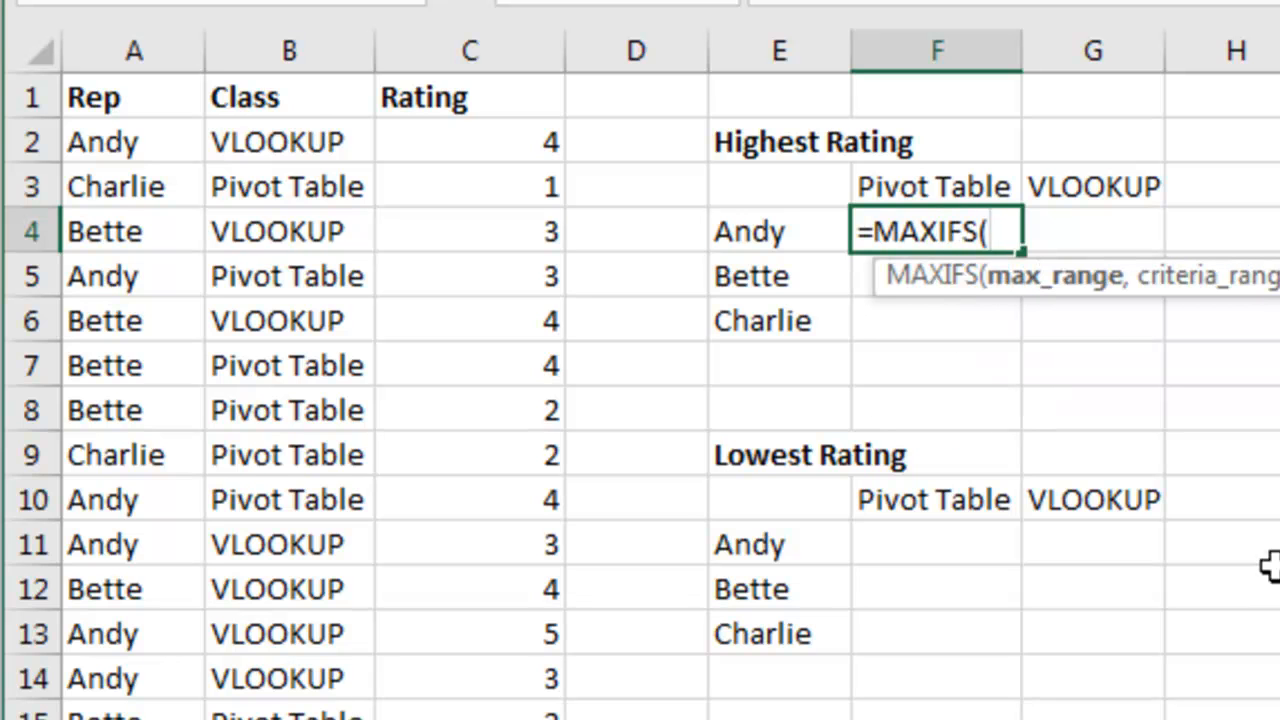
mouse_move(1040, 303)
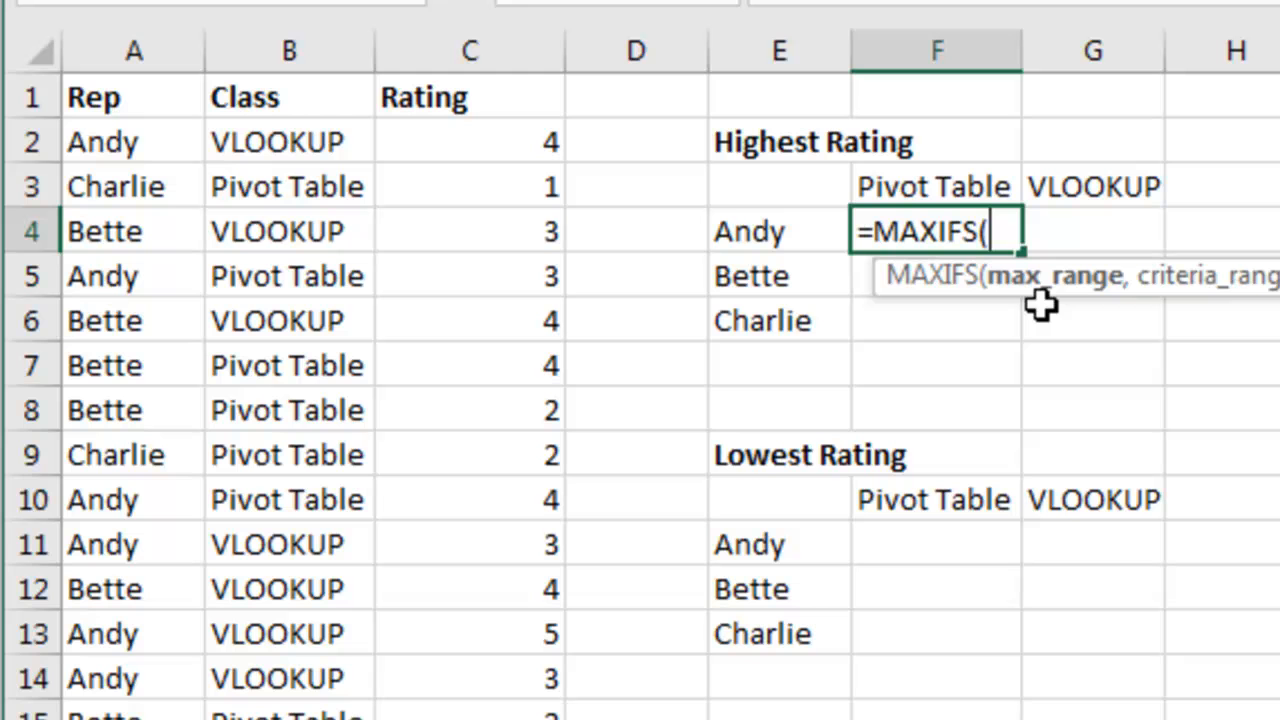
click(470, 141)
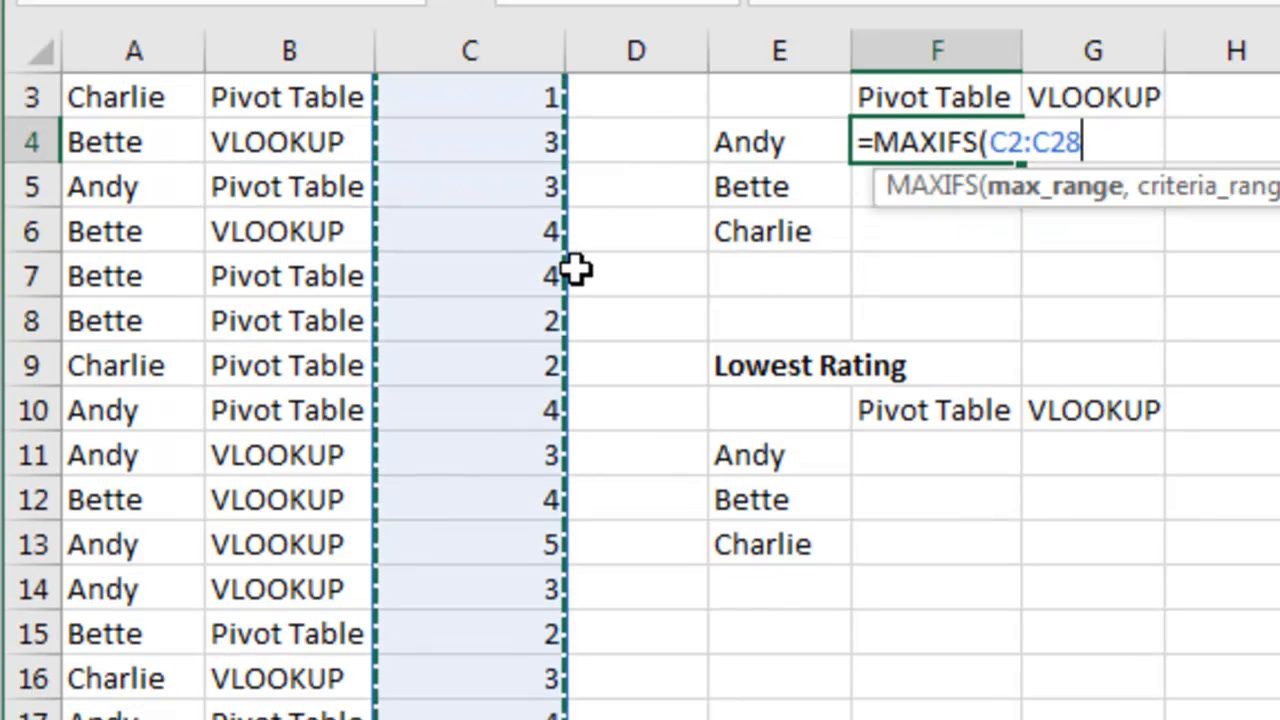
key(F4)
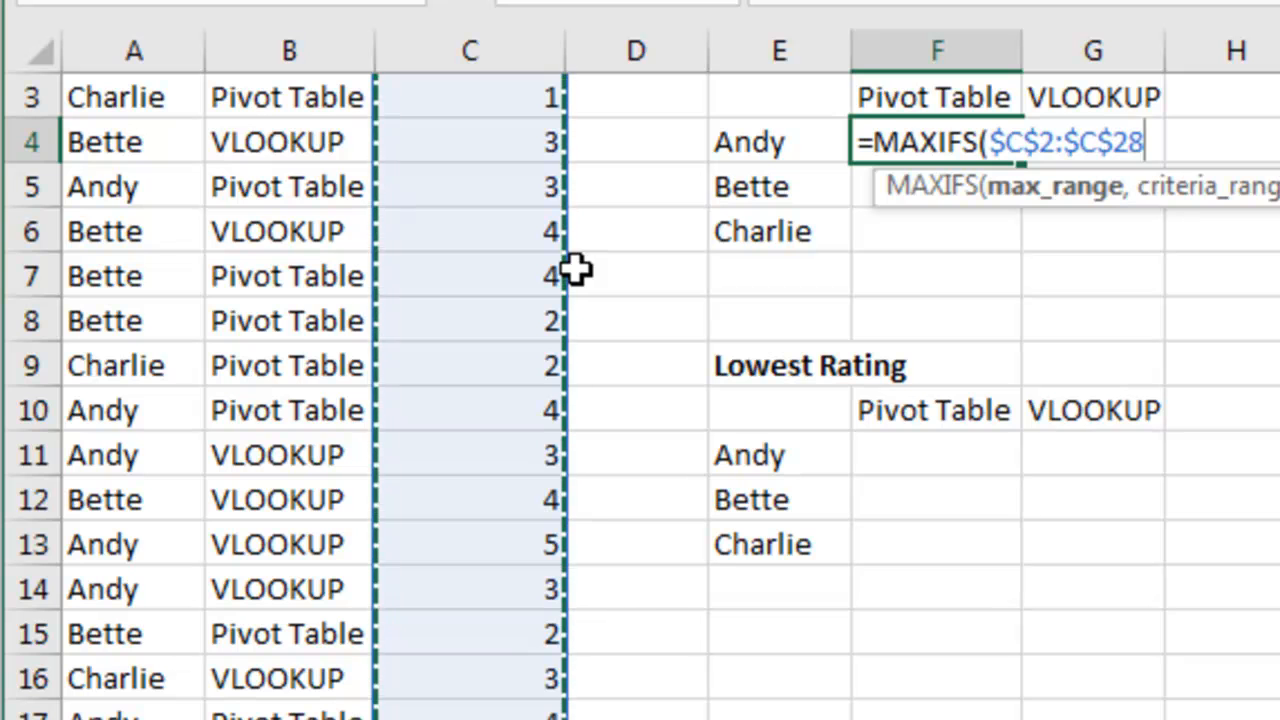
text(,A2)
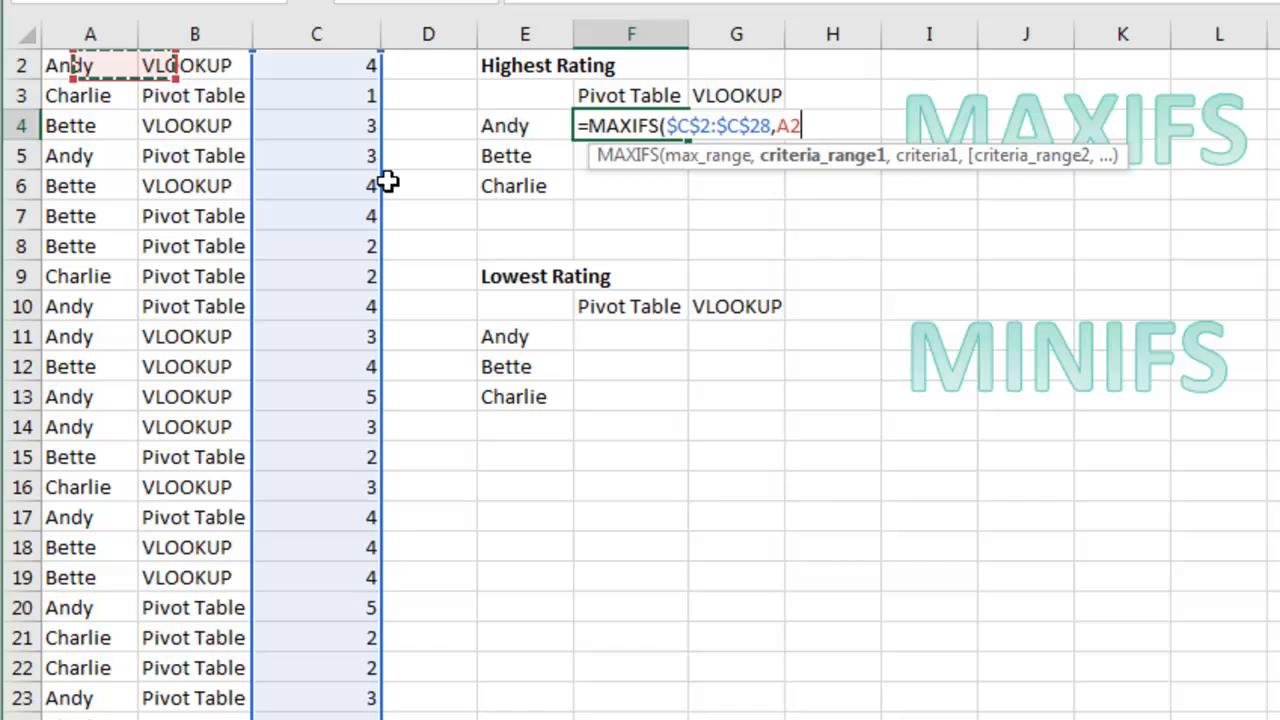
text(:A28)
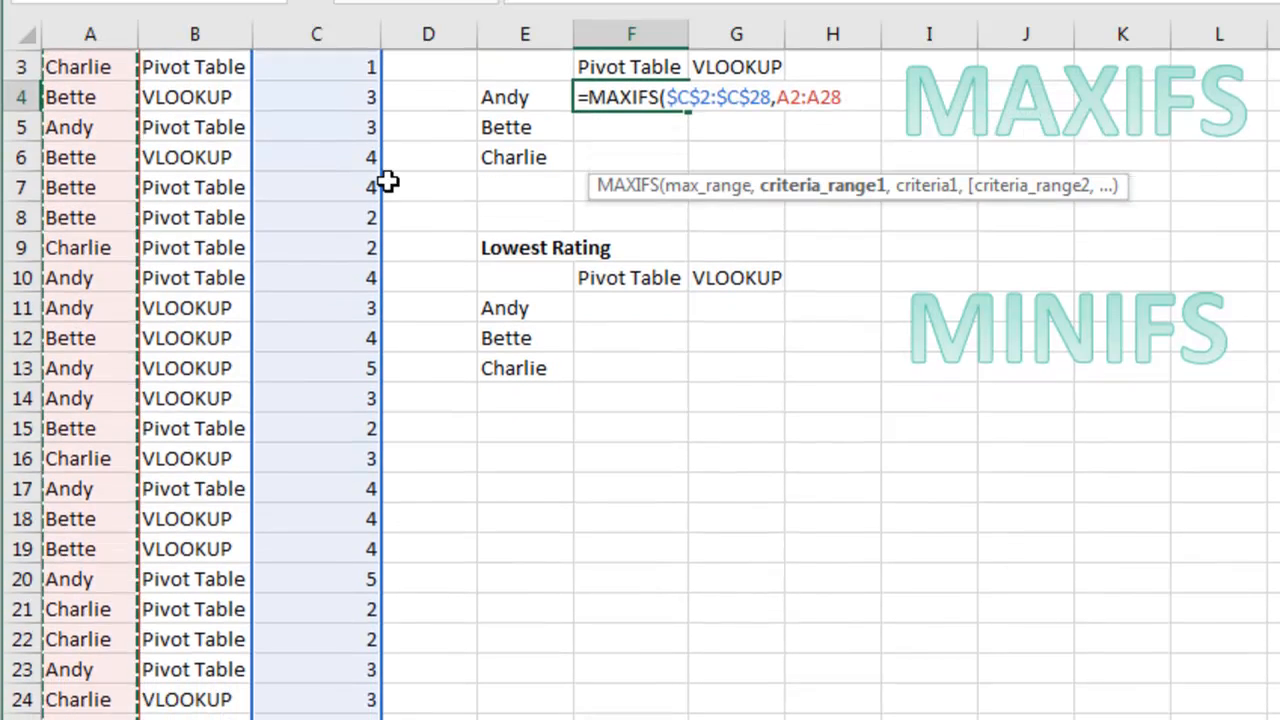
text($A$2:$A$28,E4)
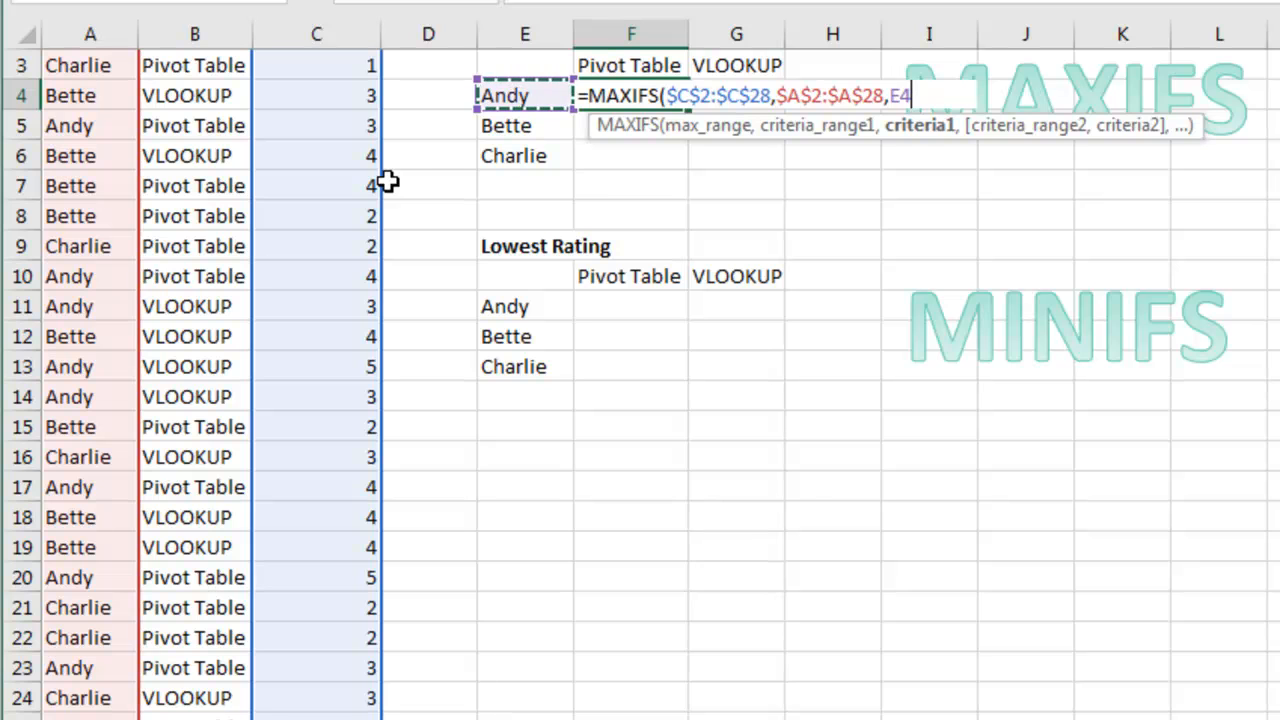
mouse_move(990, 302)
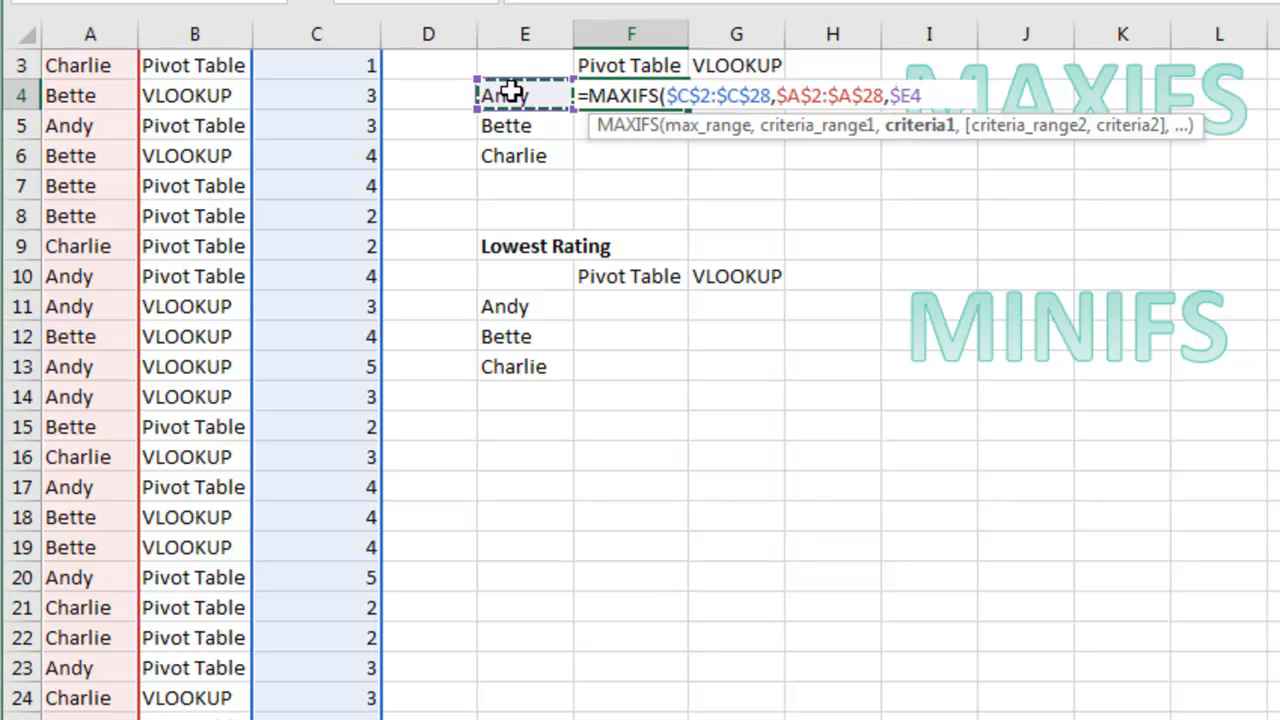
mouse_move(701, 219)
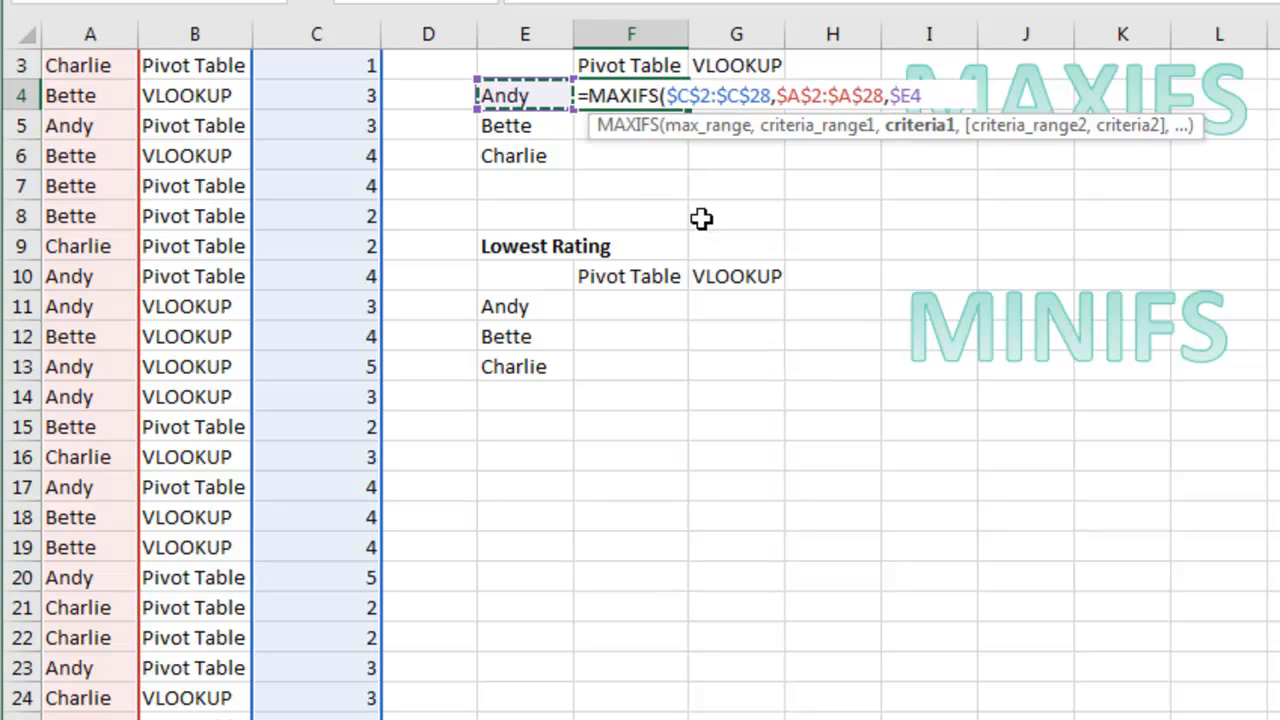
text(,B)
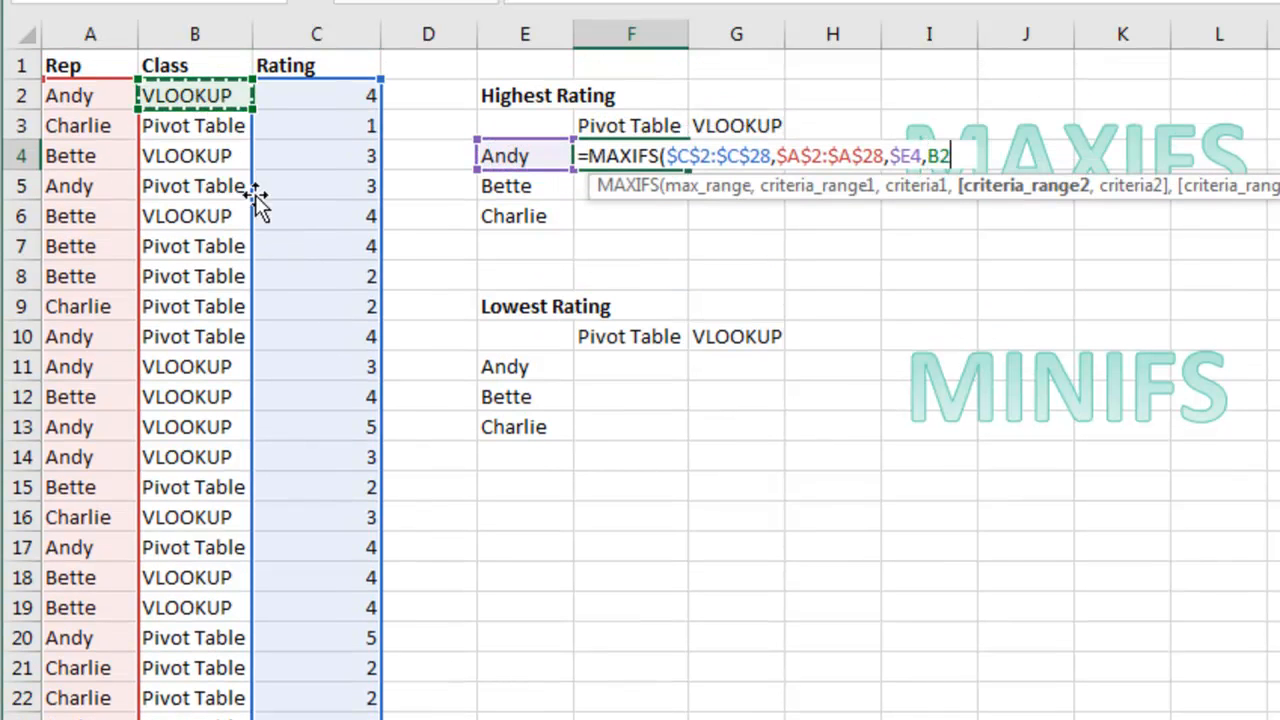
text(2:B28)
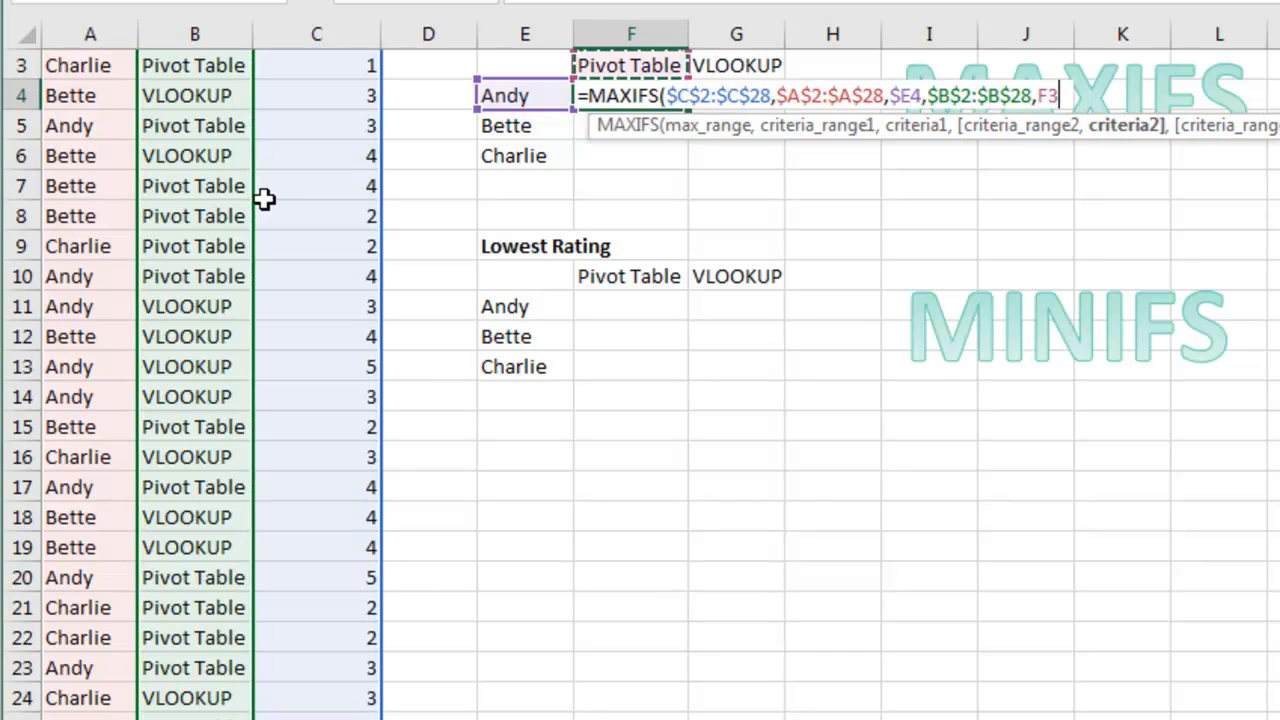
key(f4)
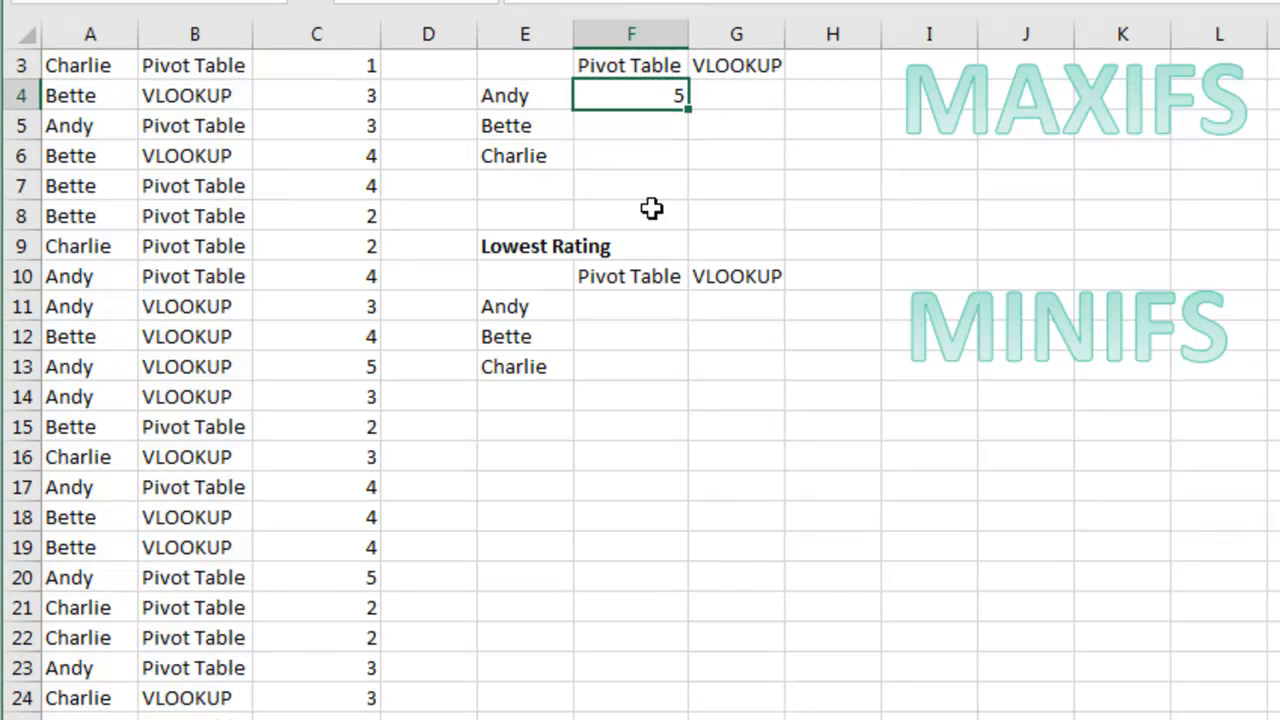
Copy the F4 formula across F4:G6, giving Andy 5/5, Bette 4/4, Charlie 2/3.
key(ctrl+c)
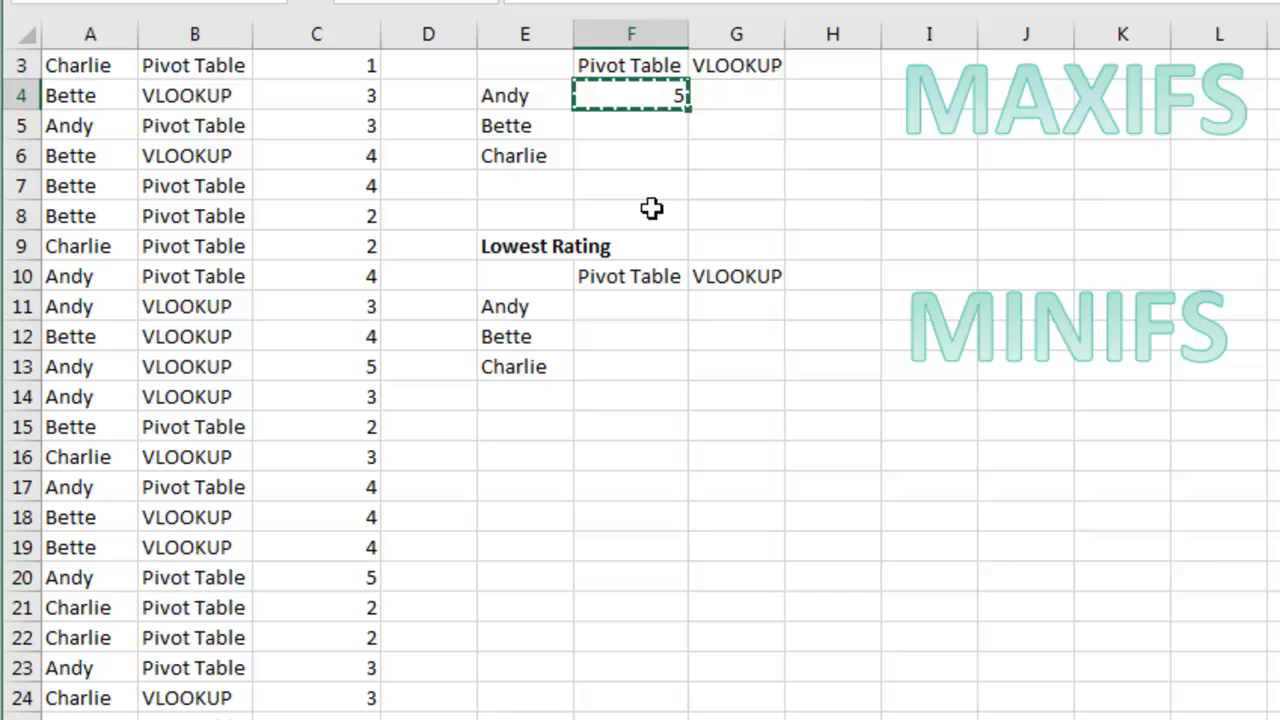
drag(631, 95, 736, 155)
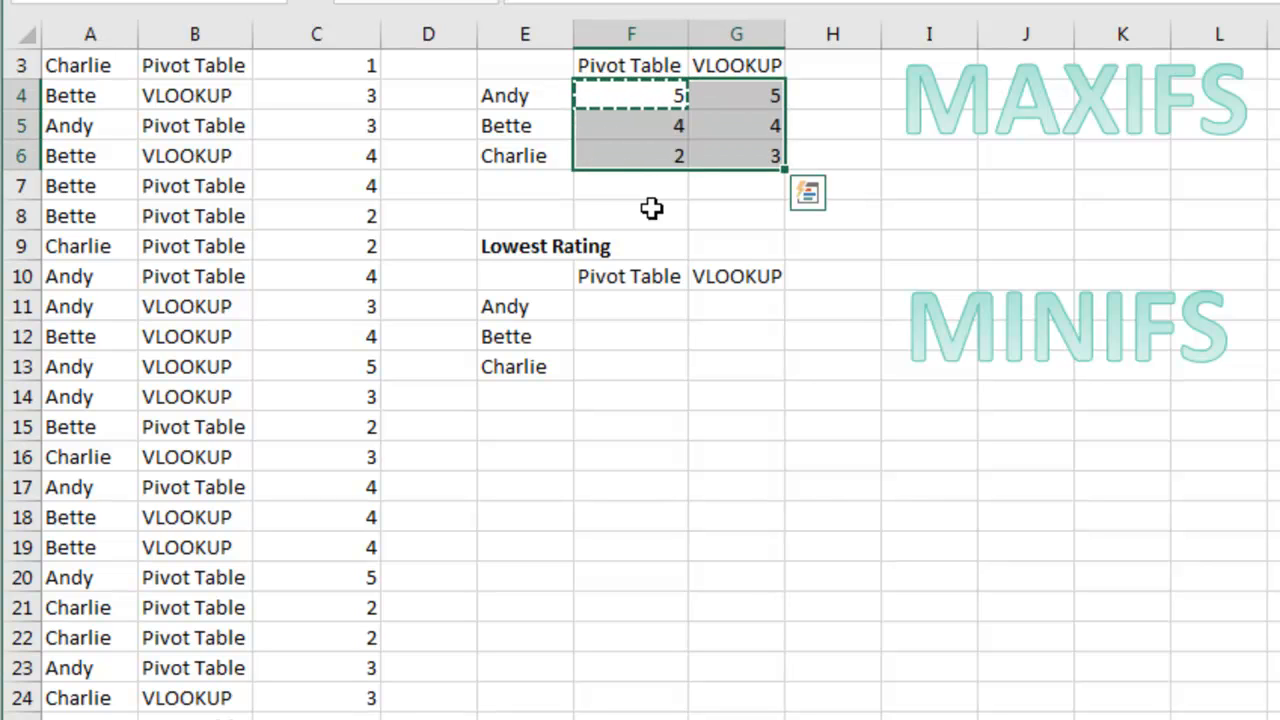
click(630, 125)
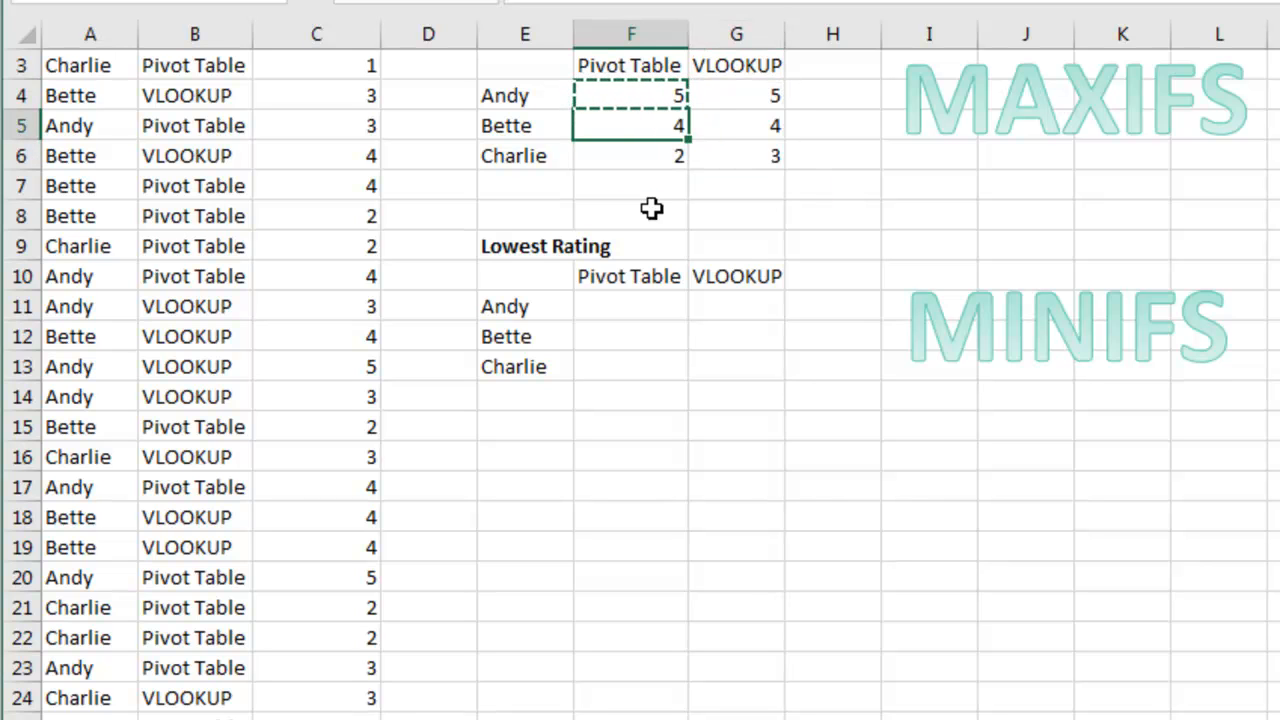
click(736, 155)
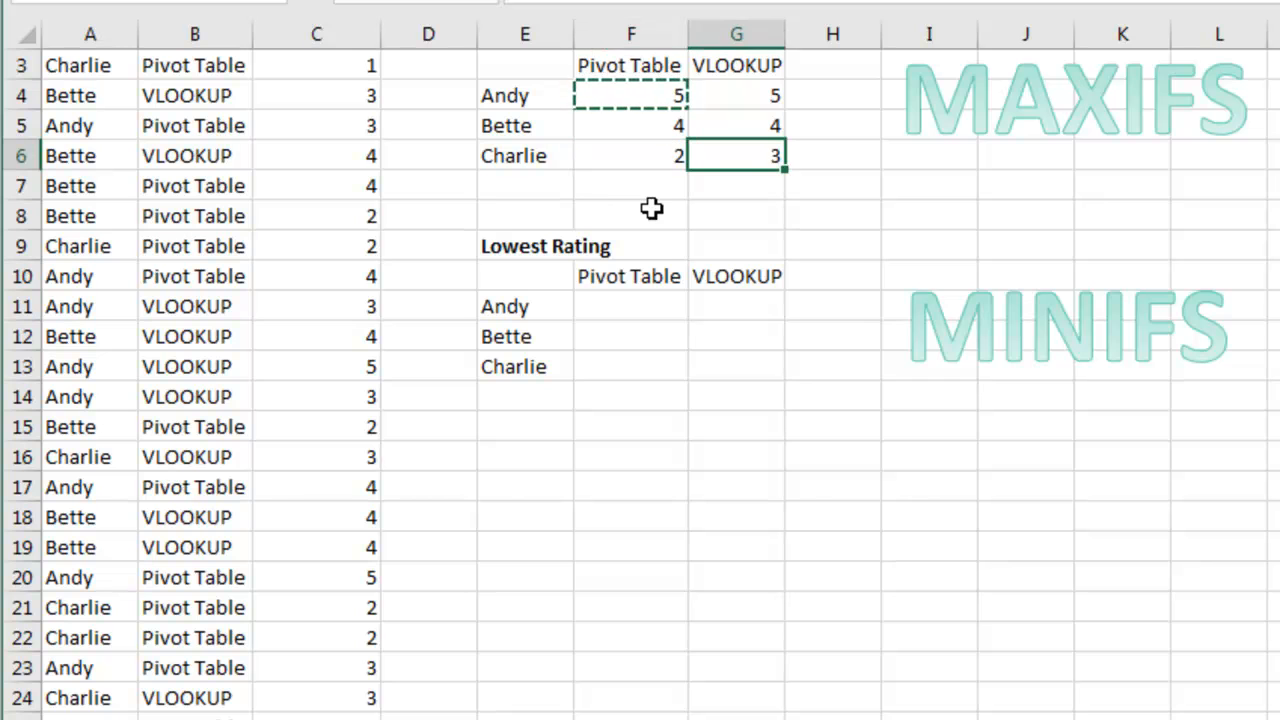
scroll(up, 3)
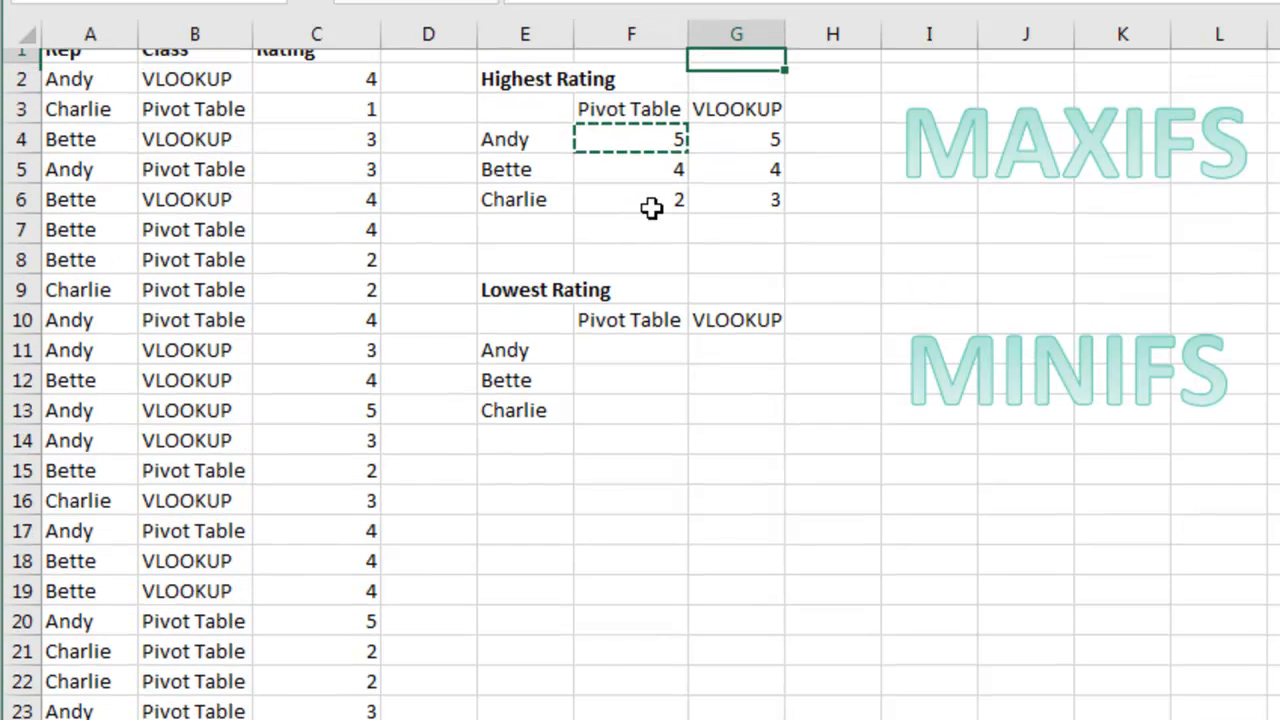
scroll(up, 3)
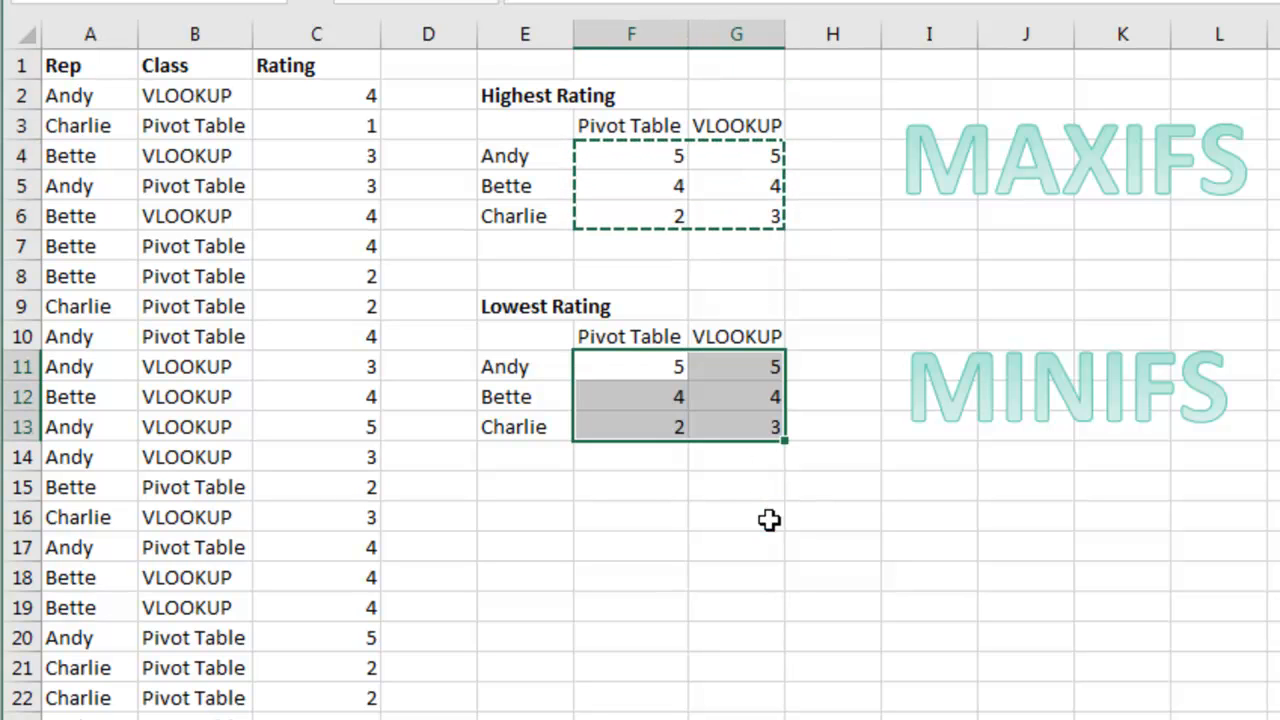
Replace MAX with MIN in F11:G13, giving Andy 3/3, Bette 2/3, Charlie 1/2.
key(ctrl+h)
text(MIN)
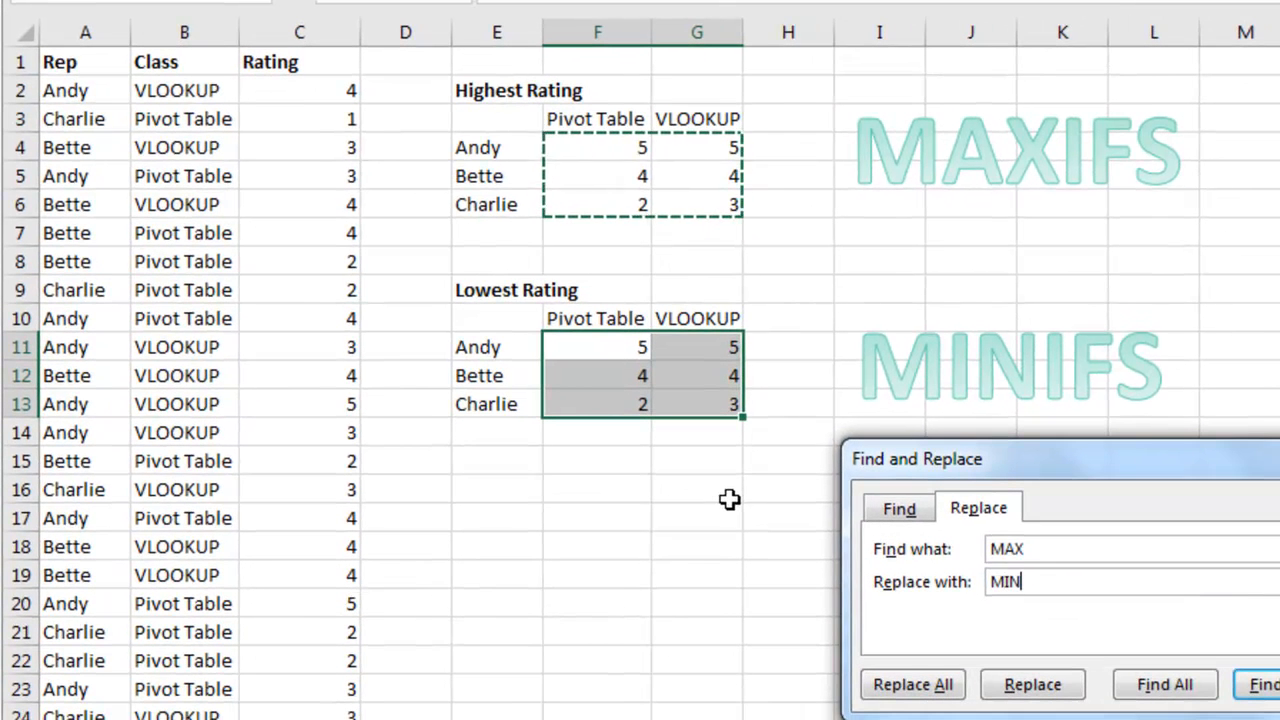
click(911, 684)
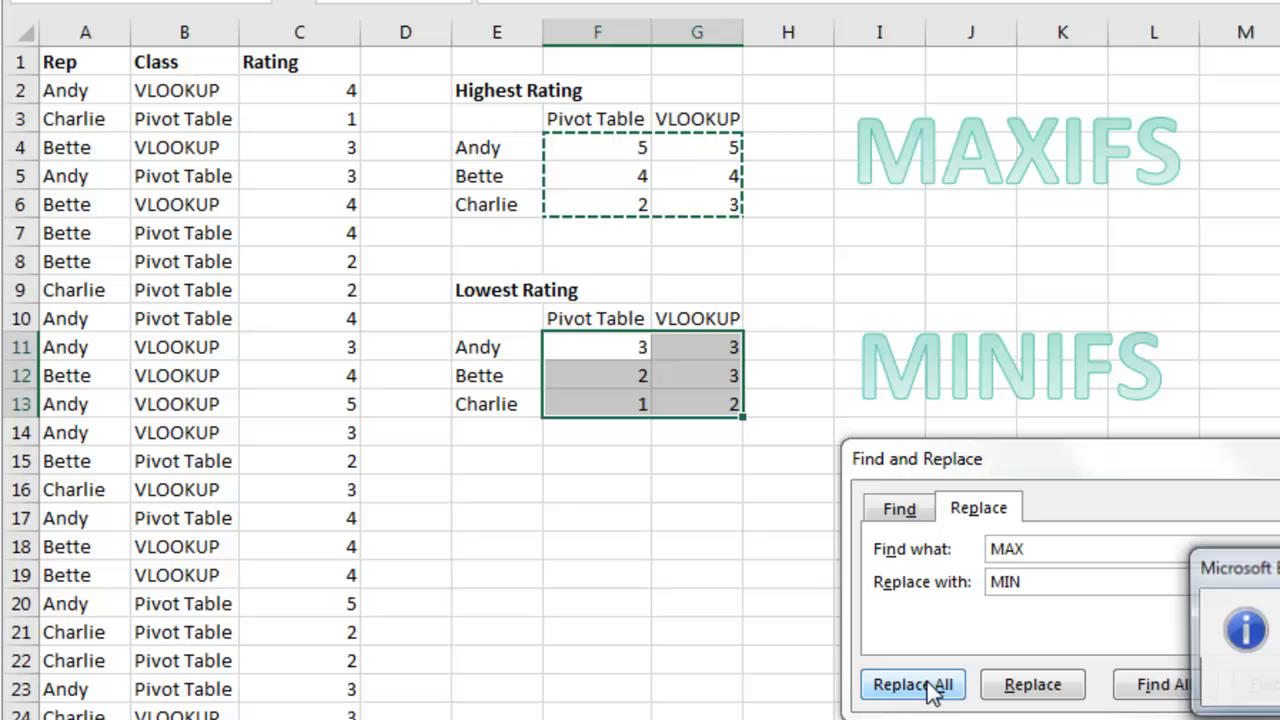
click(911, 684)
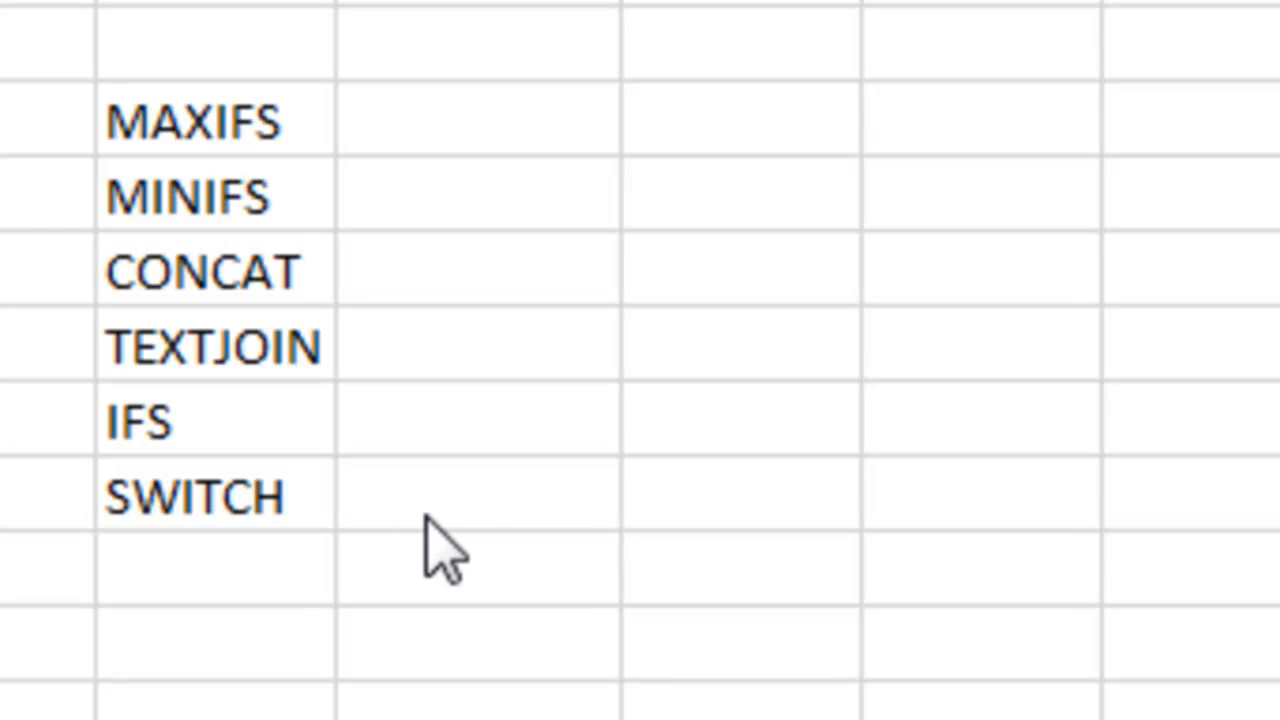
mouse_move(465, 535)
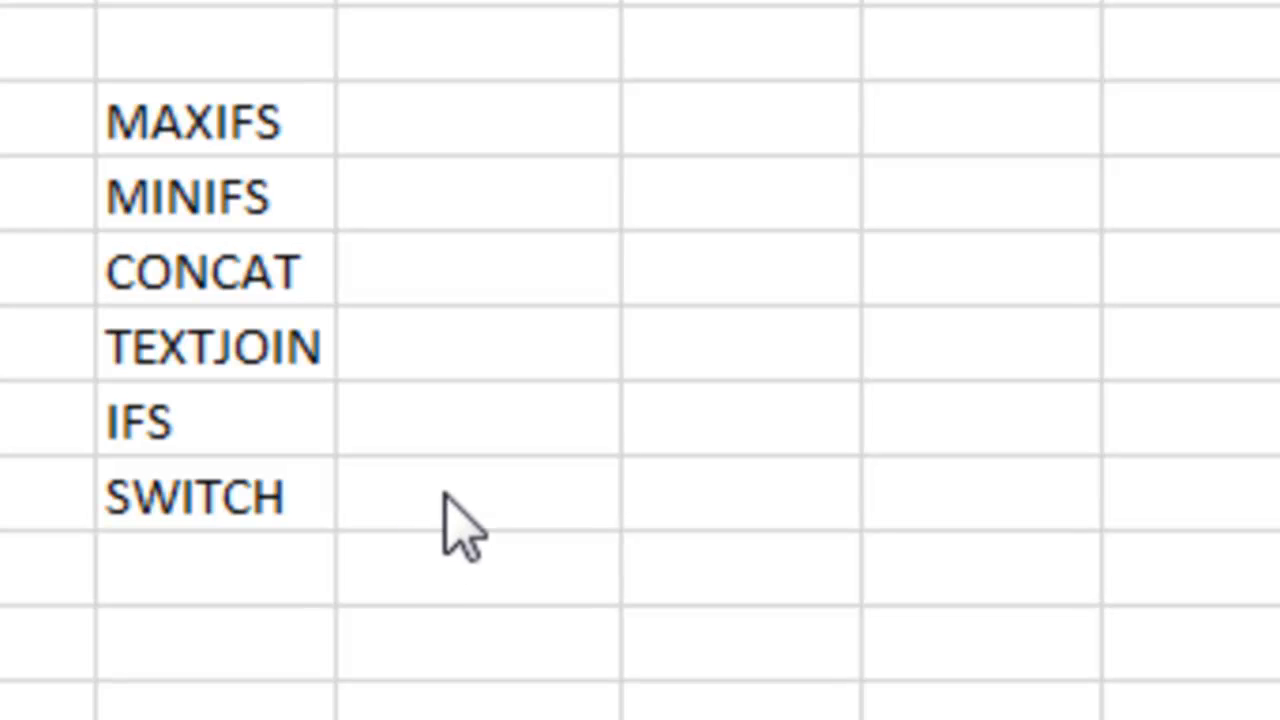